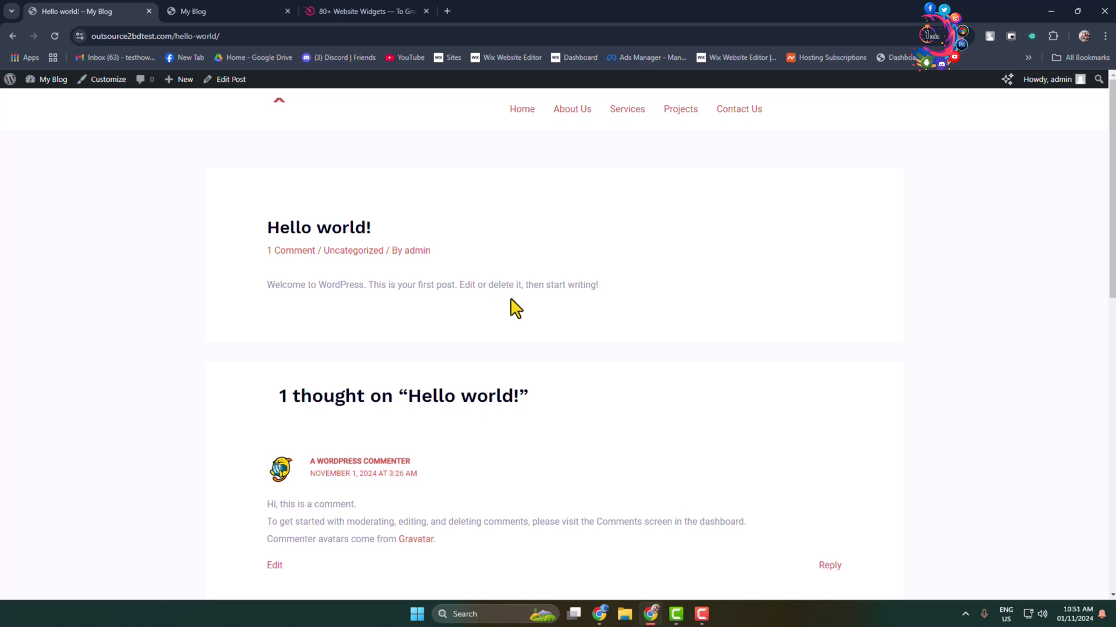
mouse_move(509, 318)
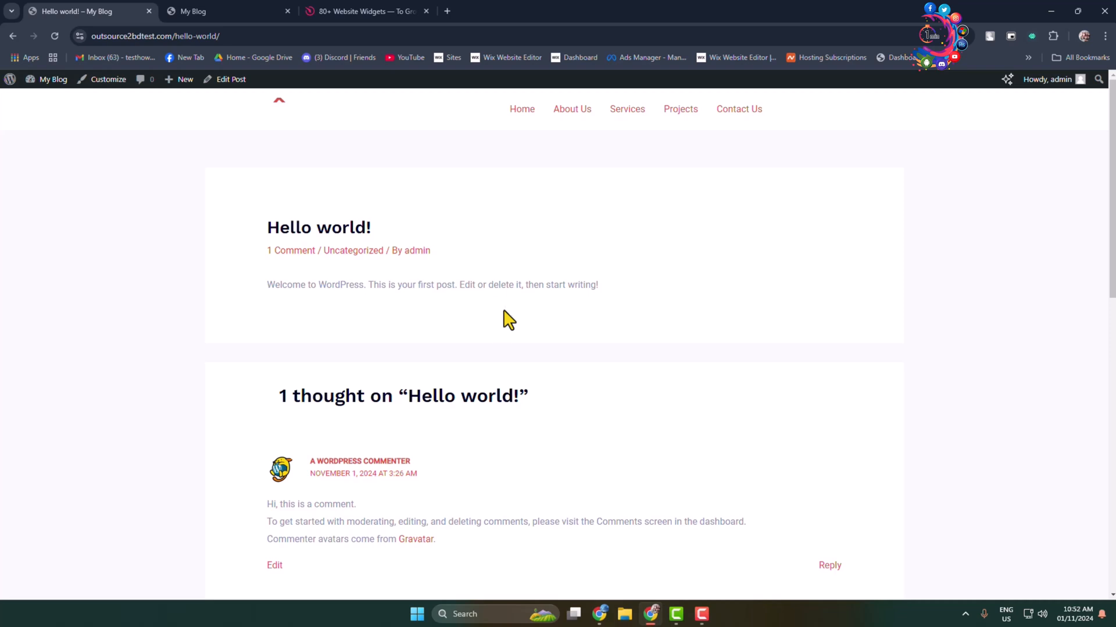
mouse_move(495, 338)
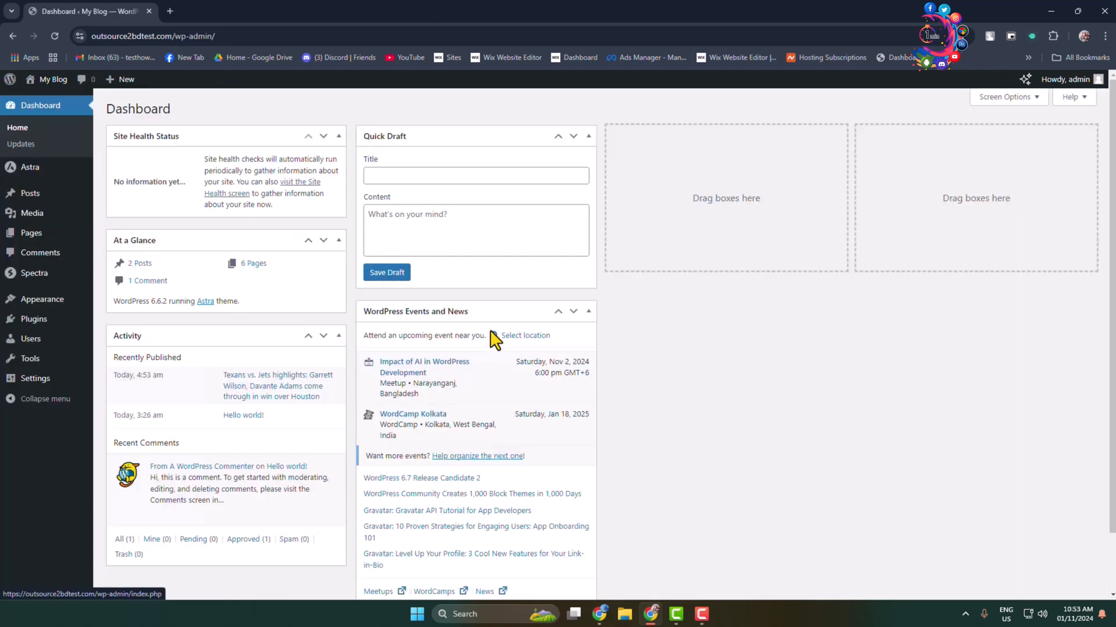
mouse_move(493, 346)
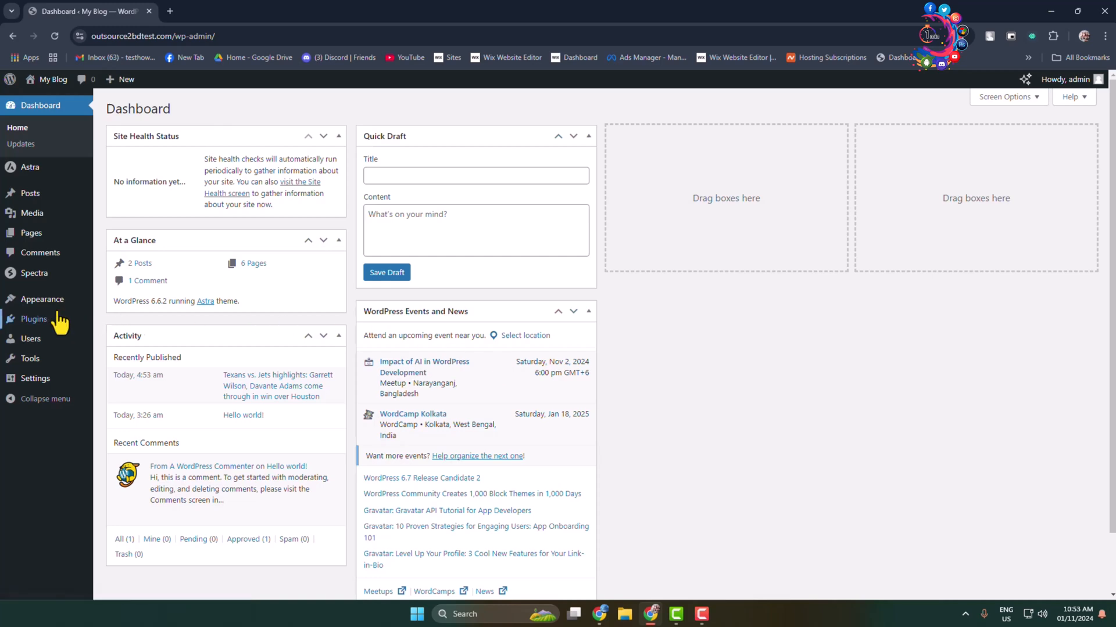
Search 'yoast' in Add New Plugin, then install and activate Yoast SEO
click(34, 319)
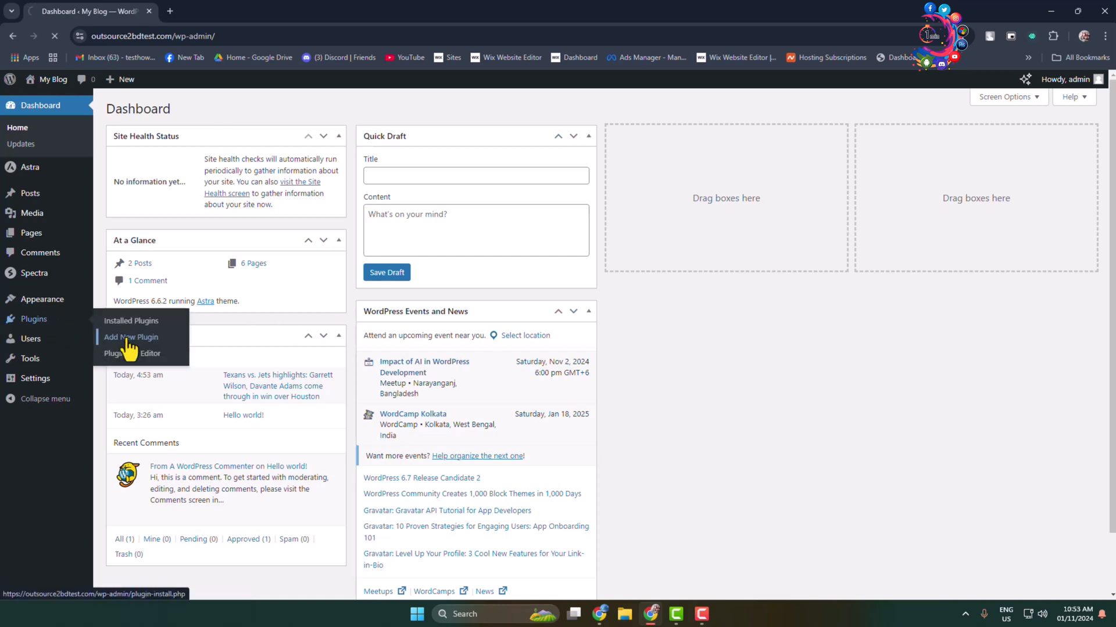
click(131, 337)
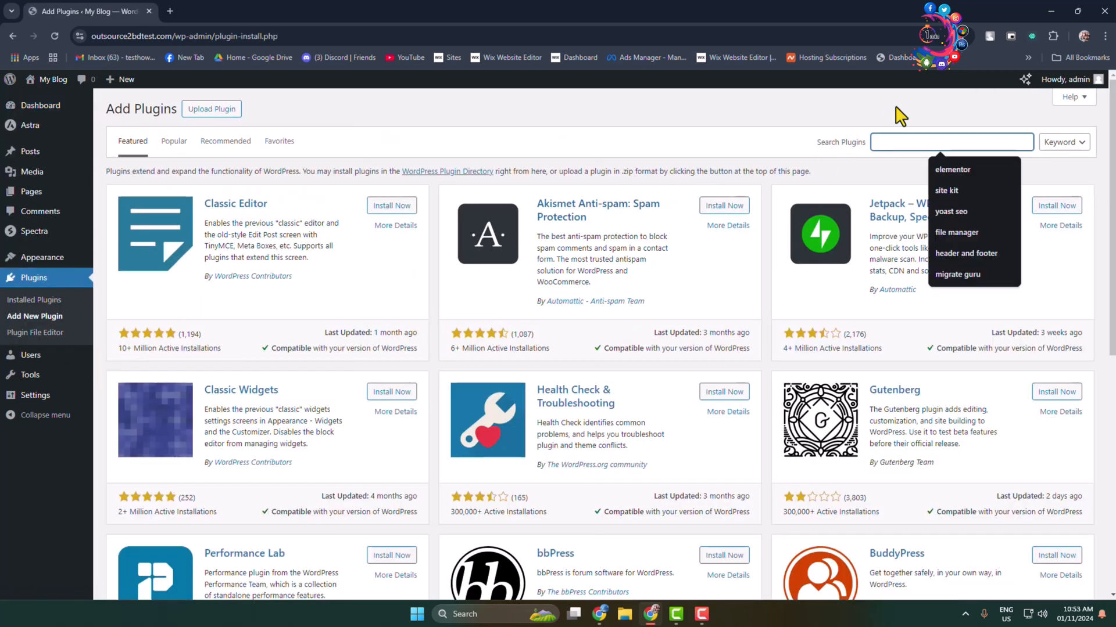
text(yoast seo plugin)
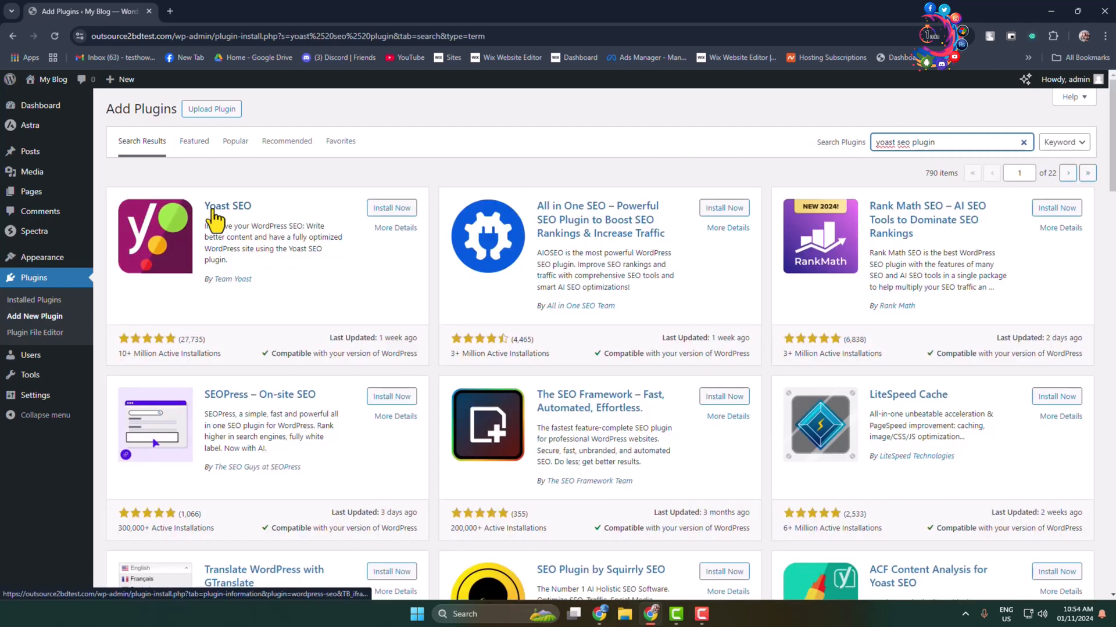
click(391, 208)
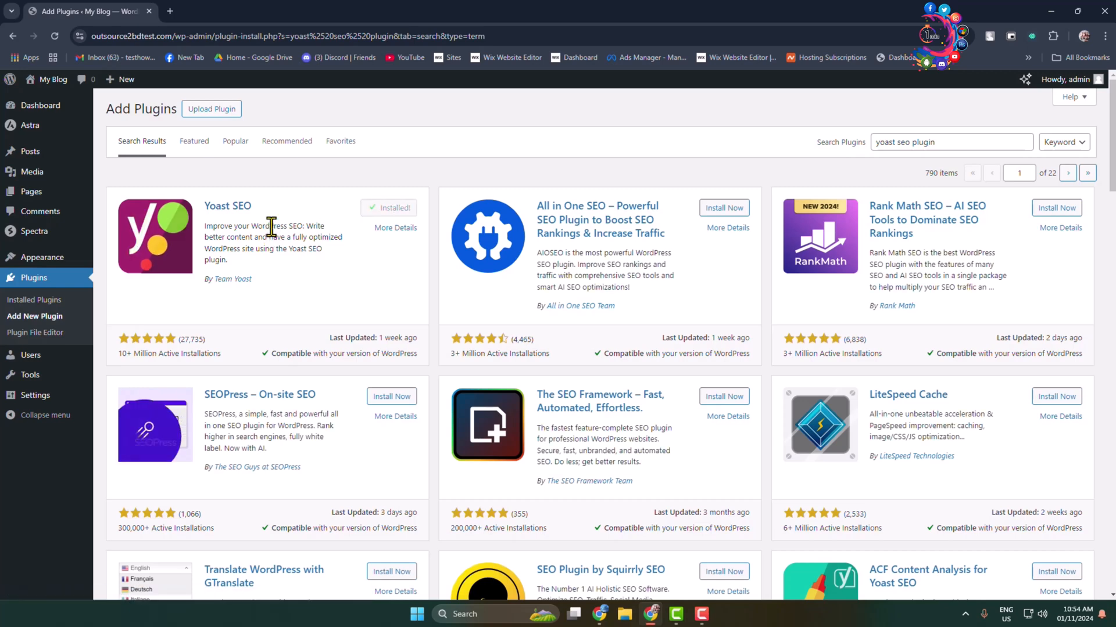
click(396, 207)
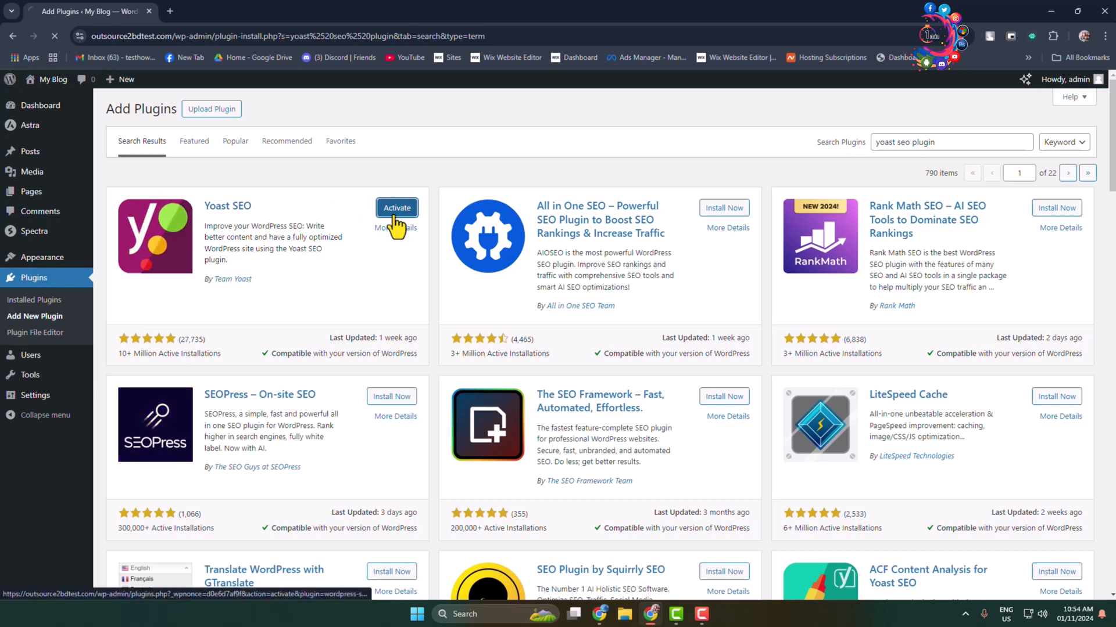
click(396, 208)
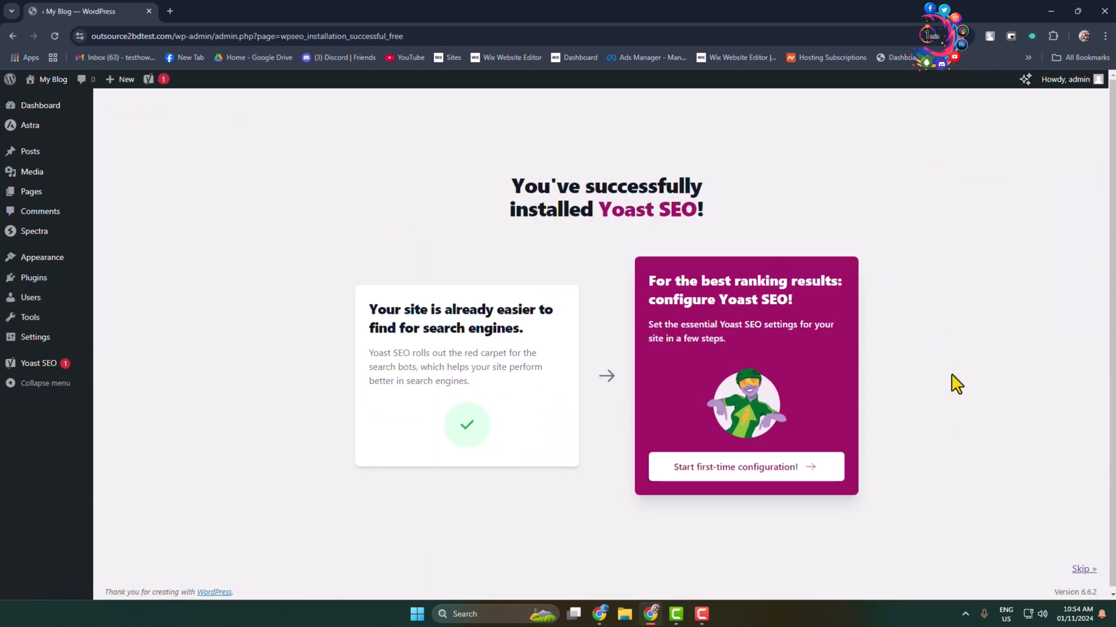
mouse_move(1084, 569)
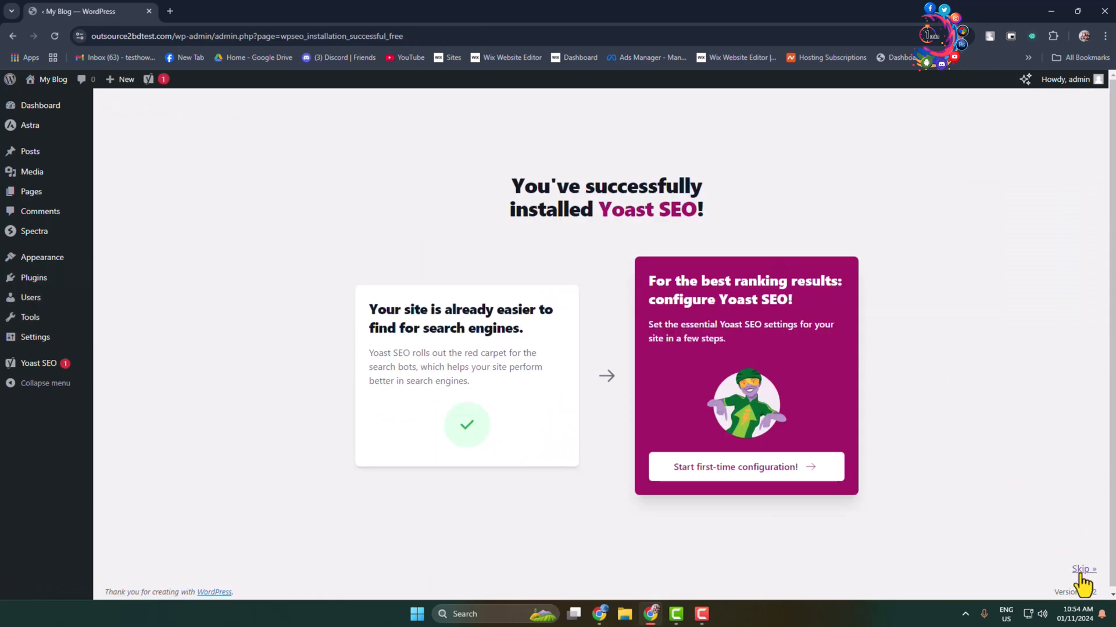
Skip the Yoast first-time configuration to reach the Yoast SEO General dashboard
click(1082, 570)
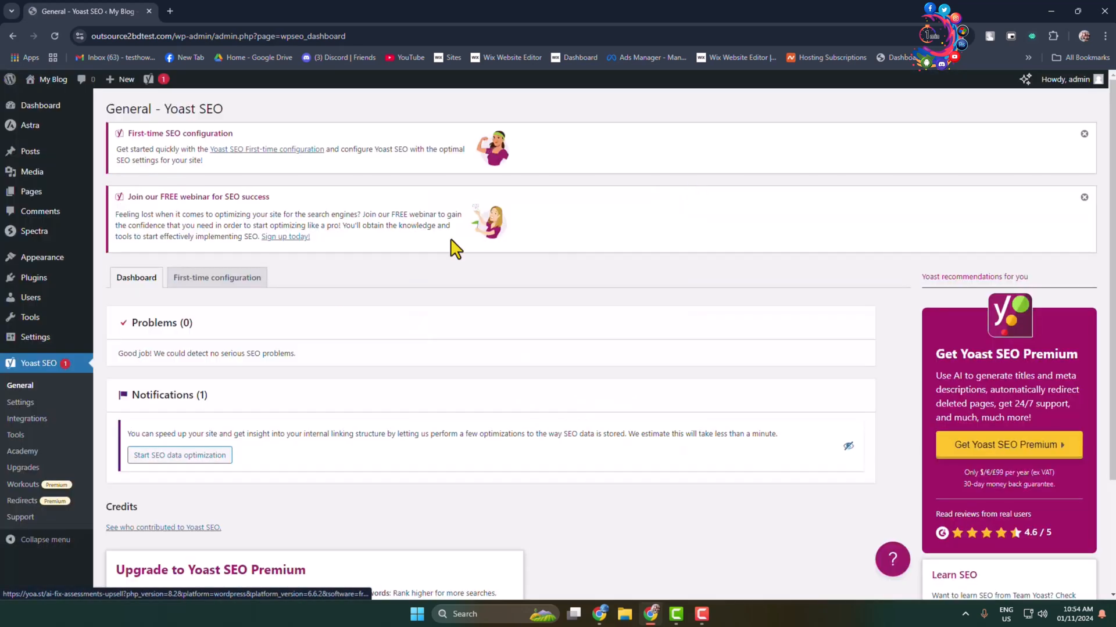
mouse_move(87, 362)
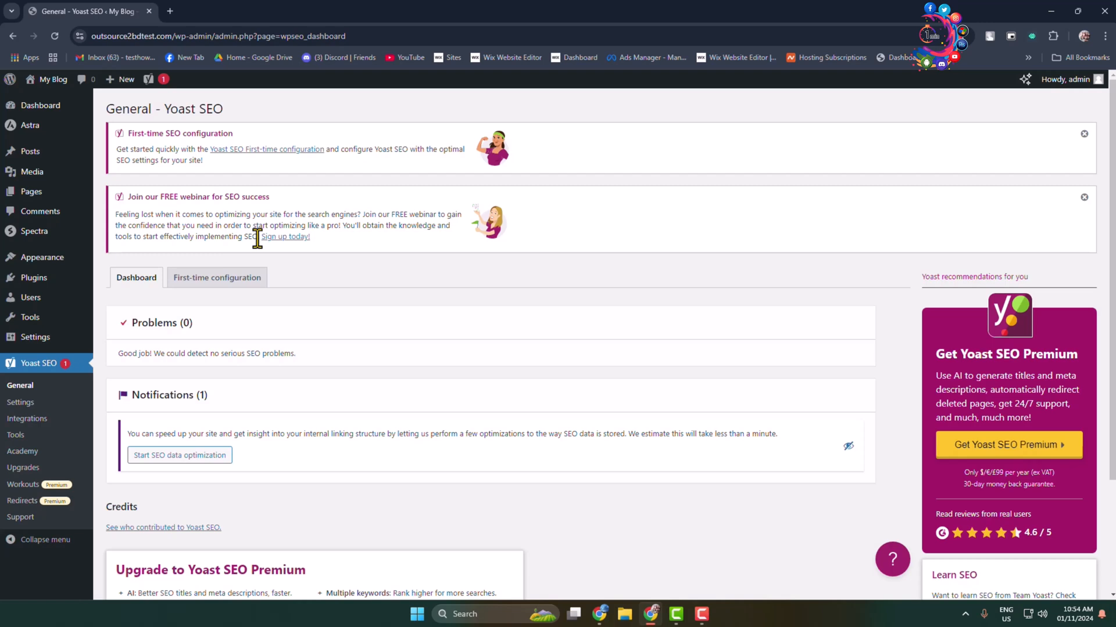
mouse_move(168, 191)
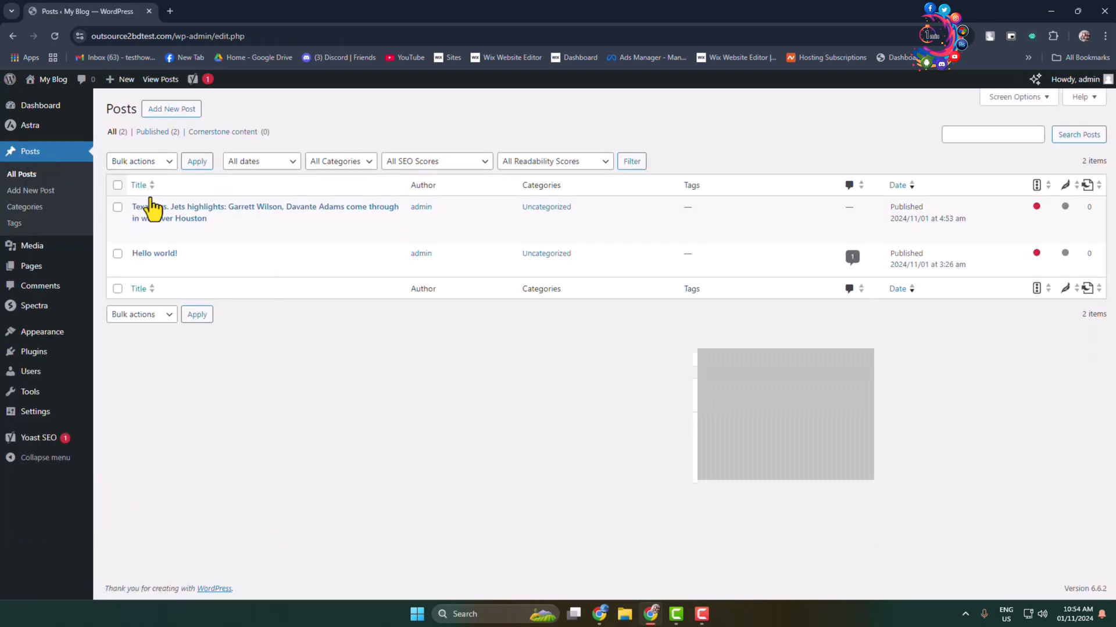
mouse_move(153, 212)
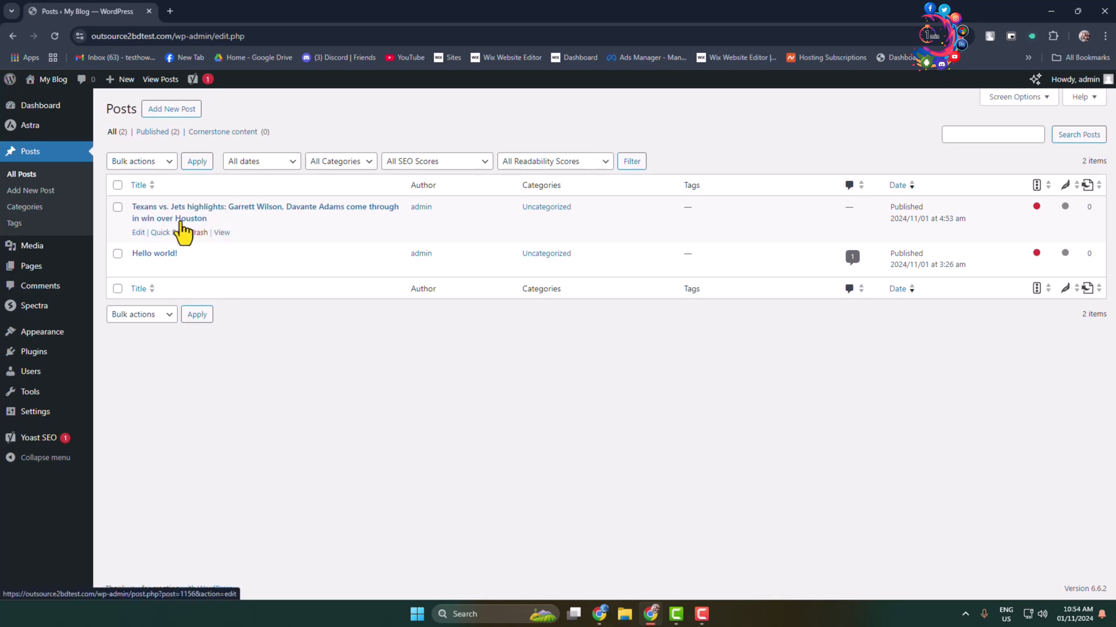
Open the 'Texans vs. Jets highlights' post in the block editor from the Posts list
click(138, 232)
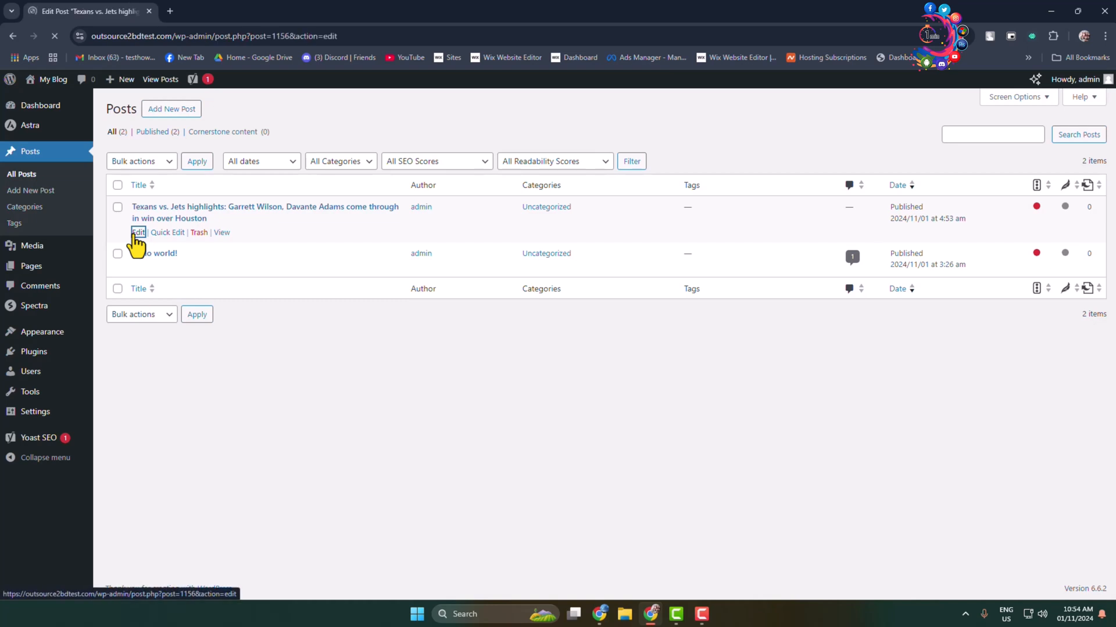
click(139, 232)
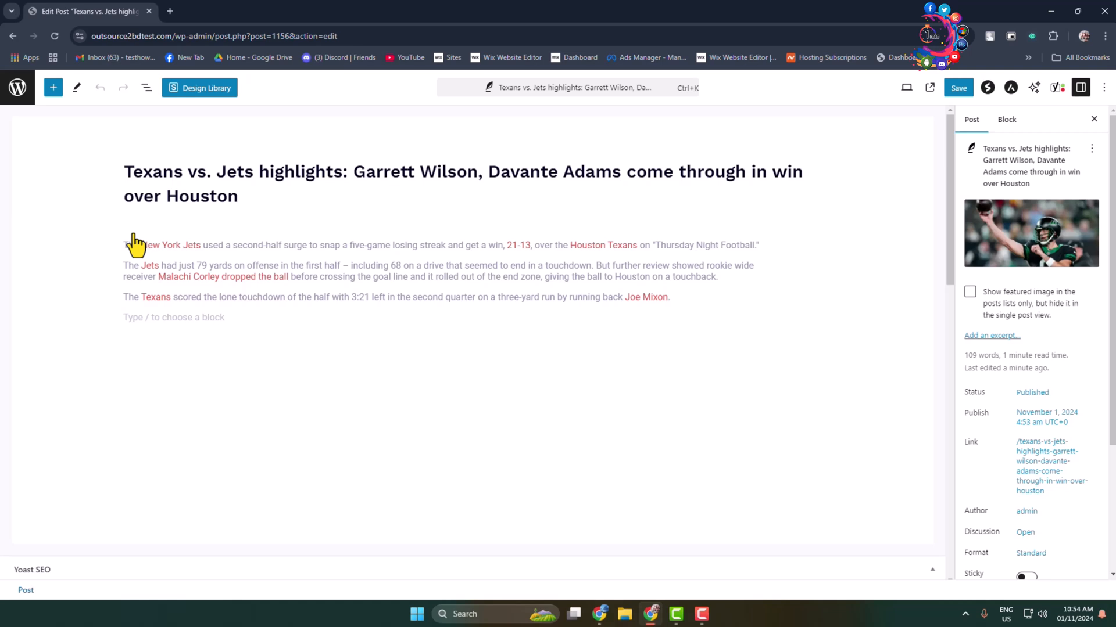
Fill the Yoast Focus keyphrase, pasting the full headline then narrowing it to 'Garrett Wilson'
scroll(down, 3)
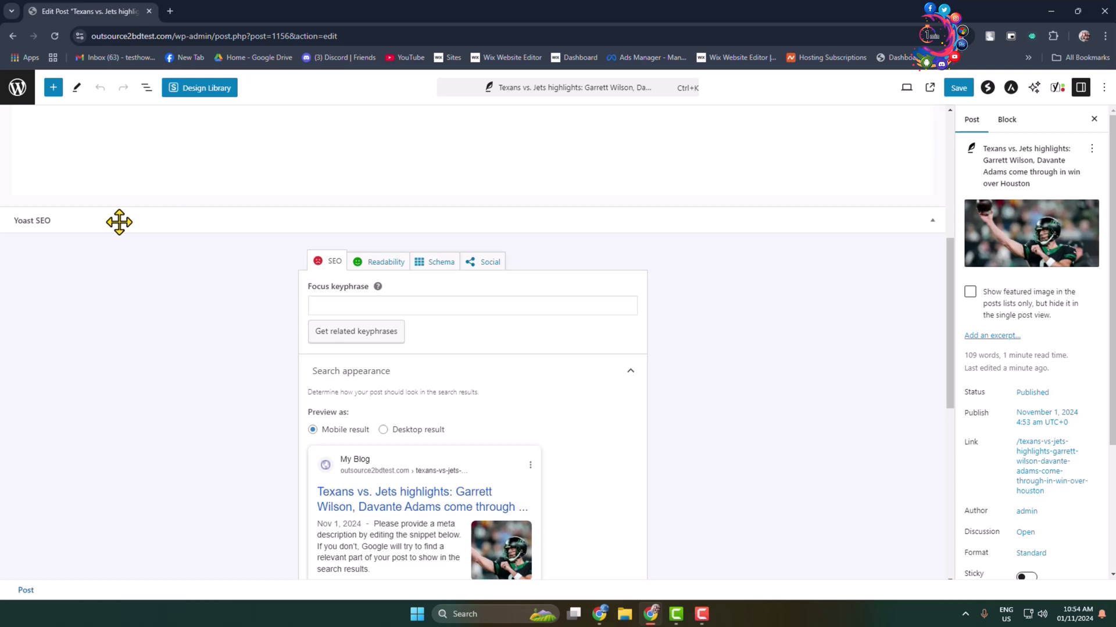
mouse_move(319, 295)
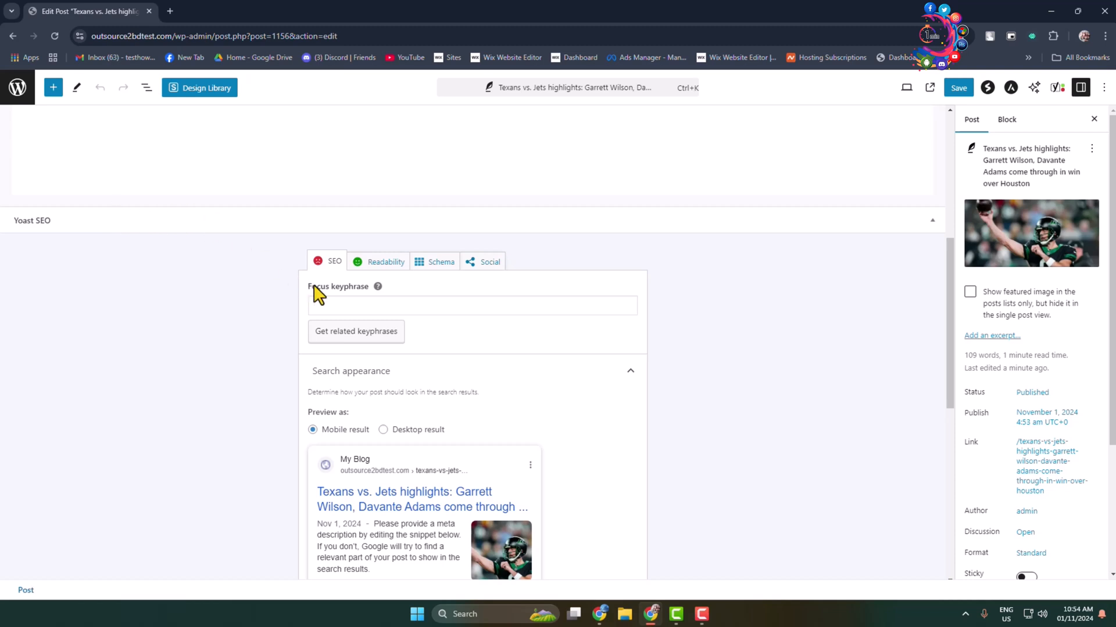
scroll(down, 3)
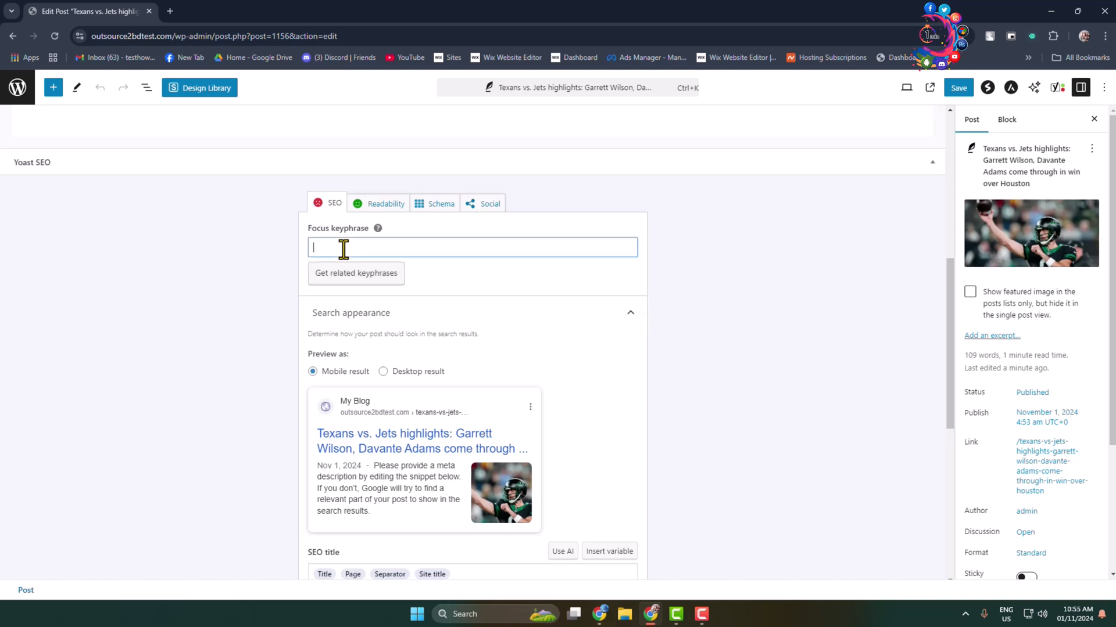
mouse_move(359, 242)
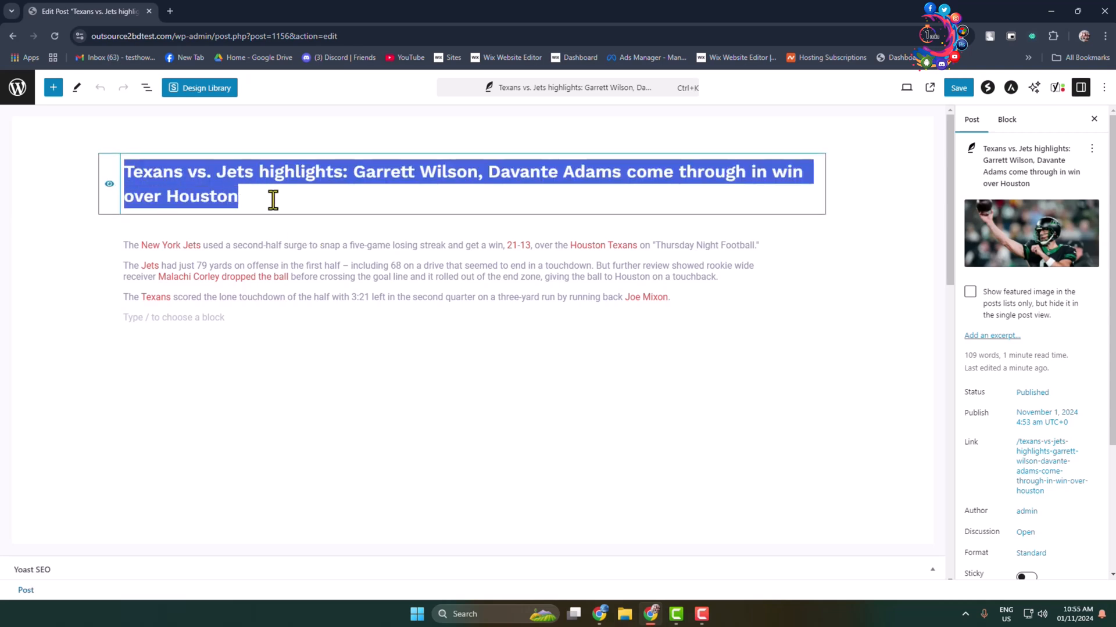
right_click(272, 199)
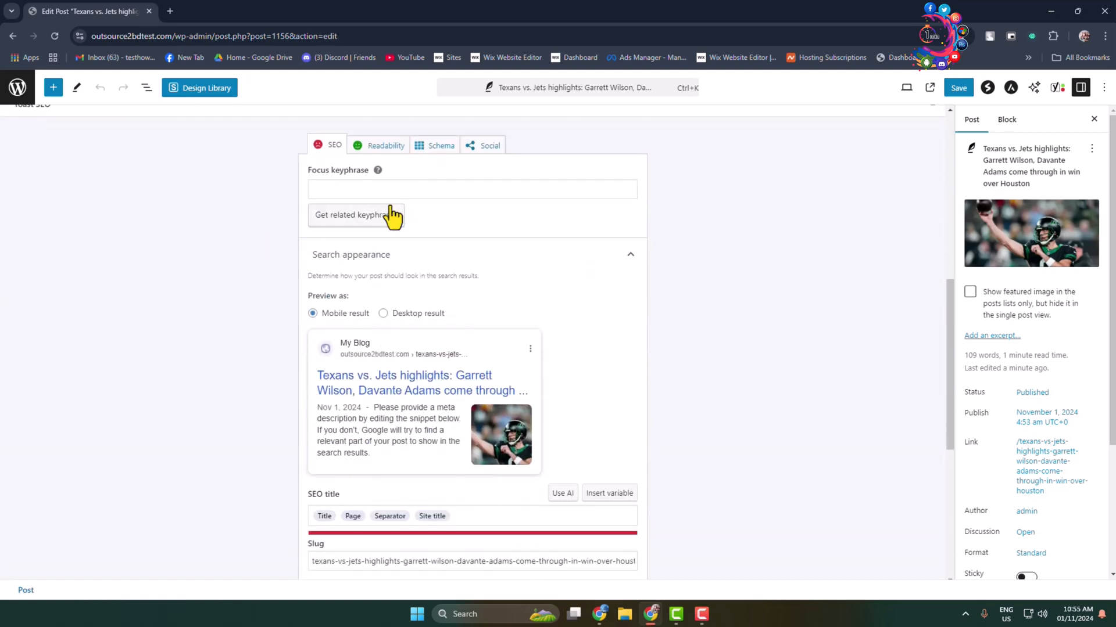
text(Texans vs. Jets highlights: Garrett Wilson, Davante Adams come through in win over Houston)
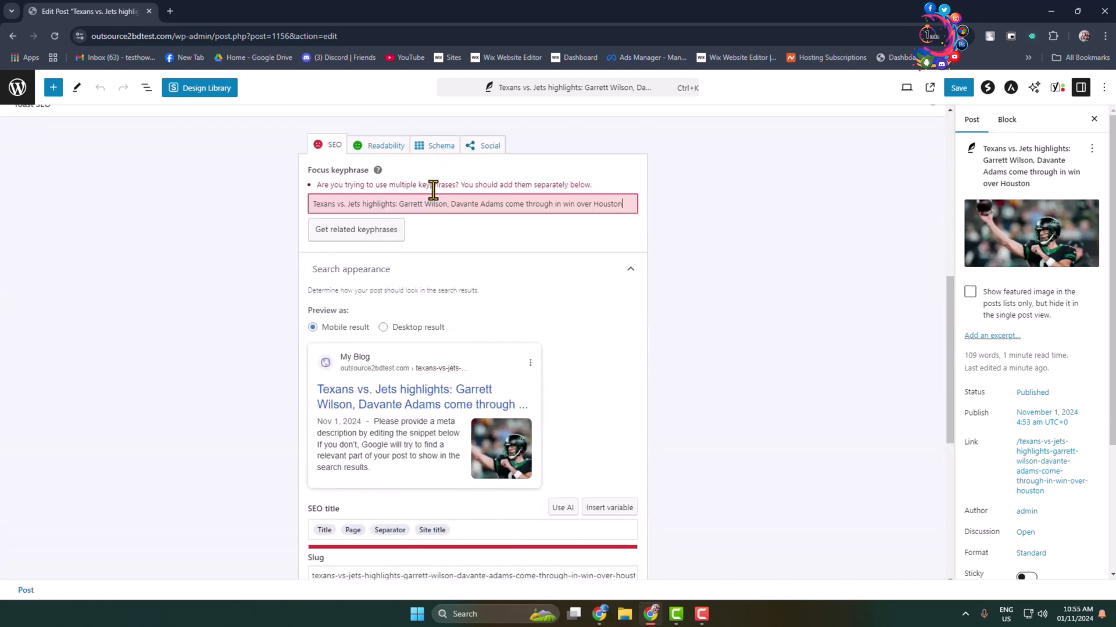
mouse_move(523, 249)
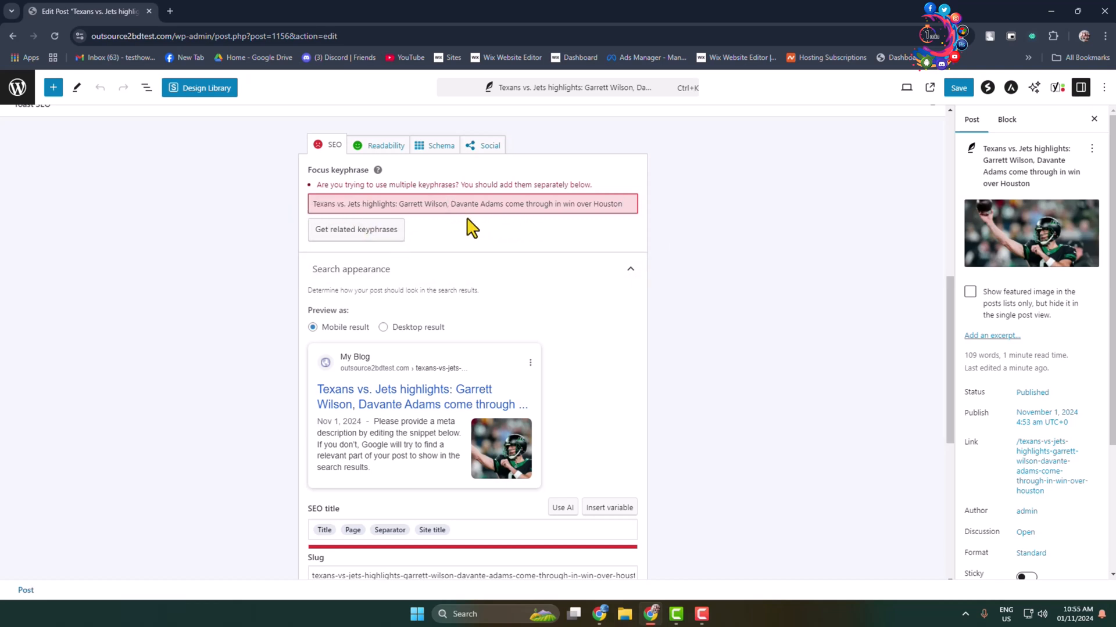
click(463, 204)
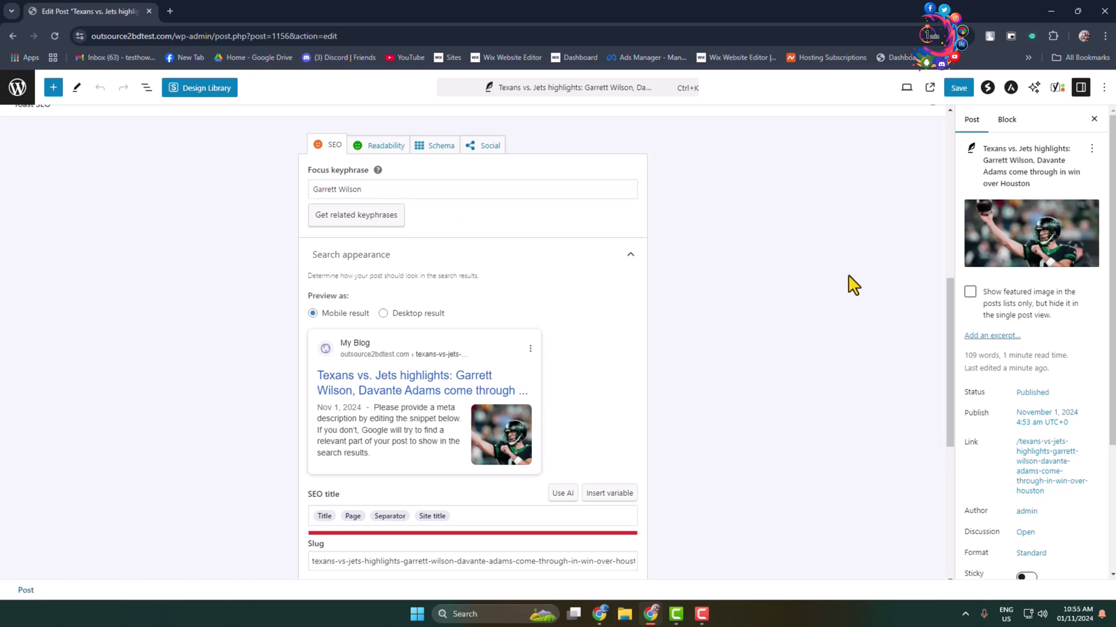
Replace the Yoast slug with the headline 'Texans vs. Jets highlights: Garrett Wilson, Davante Adams come through in win over Houston'
scroll(down, 3)
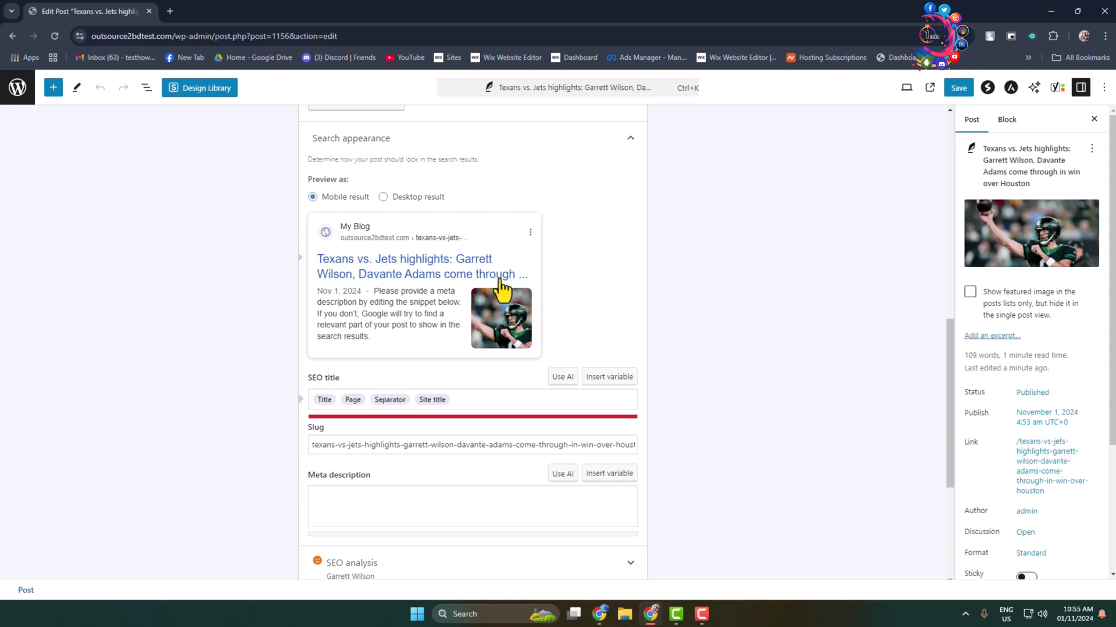
mouse_move(463, 267)
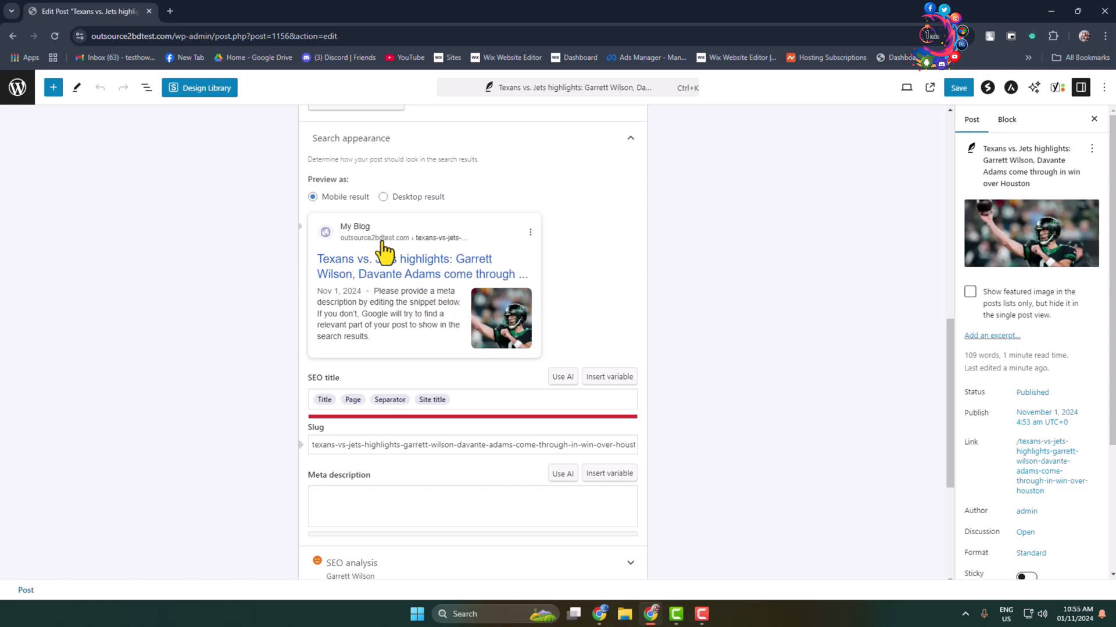
mouse_move(335, 281)
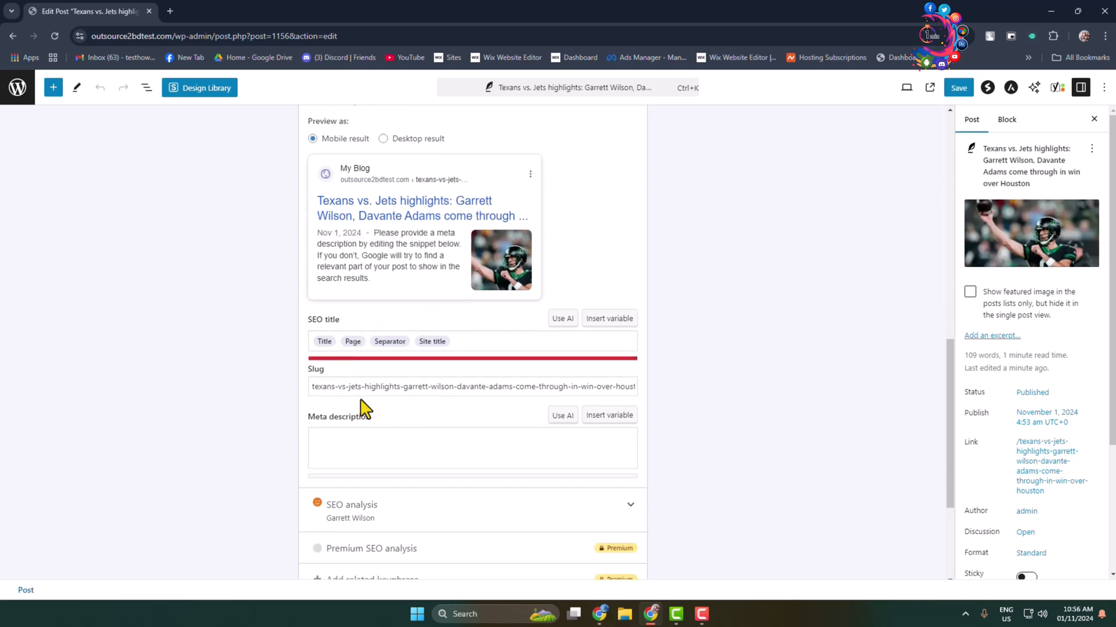
click(473, 386)
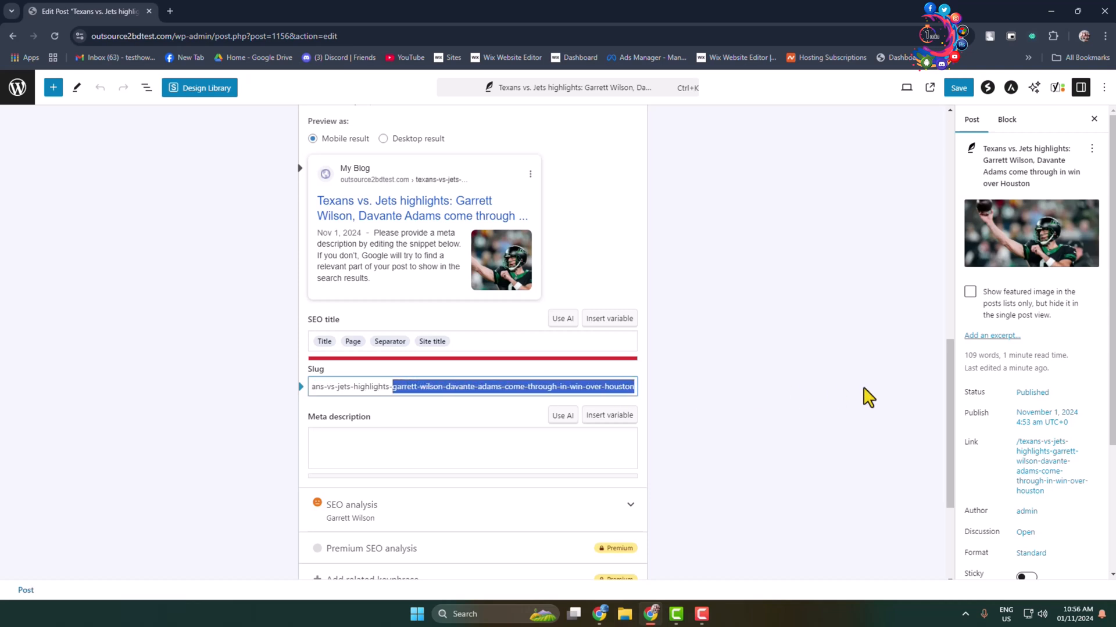
mouse_move(854, 399)
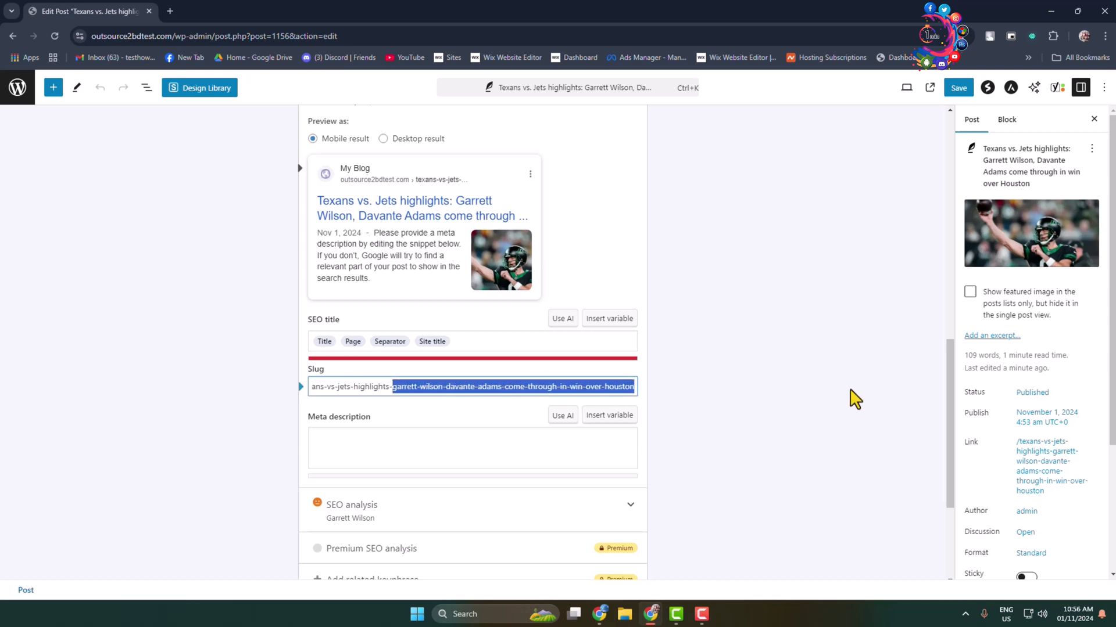
key(Delete)
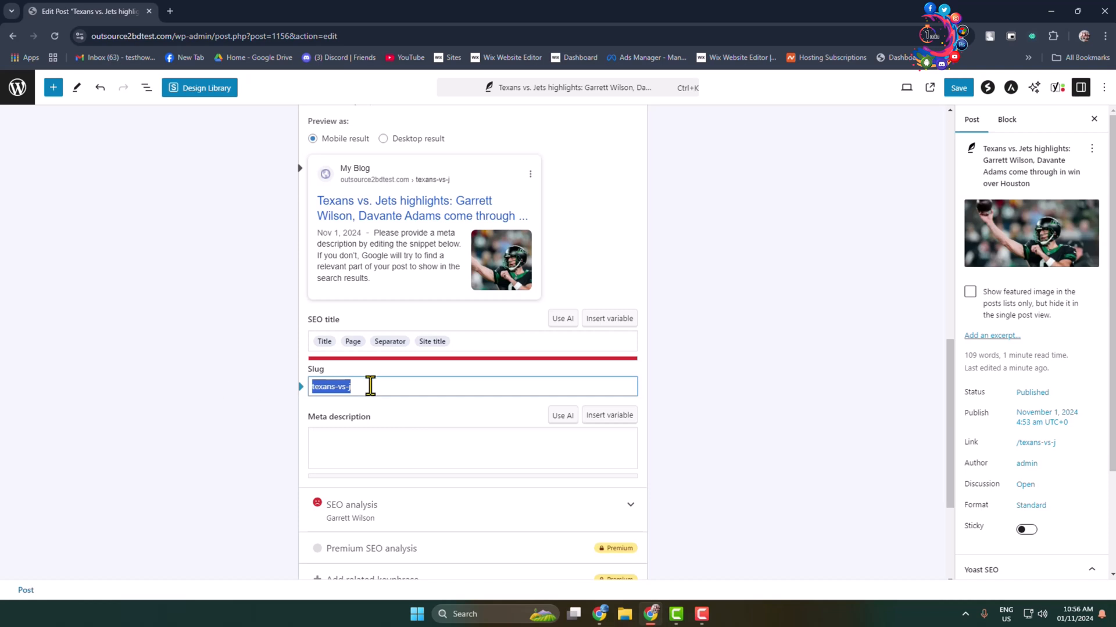
mouse_move(375, 386)
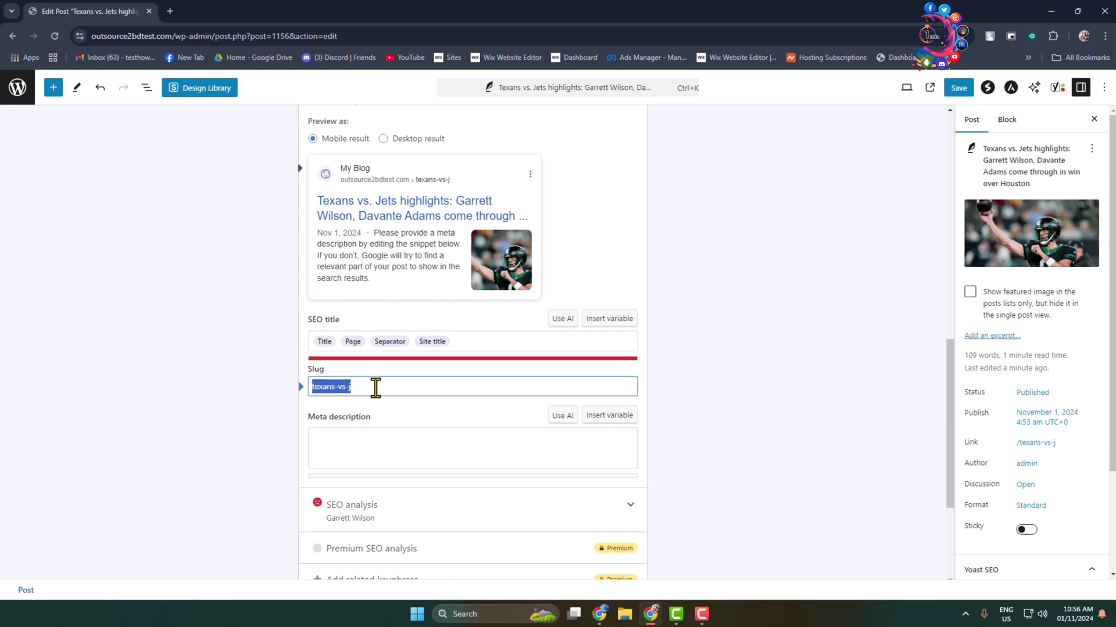
text(Texans vs. Jets highlights: Garrett Wilson. Davante Adams come through in win over Houston)
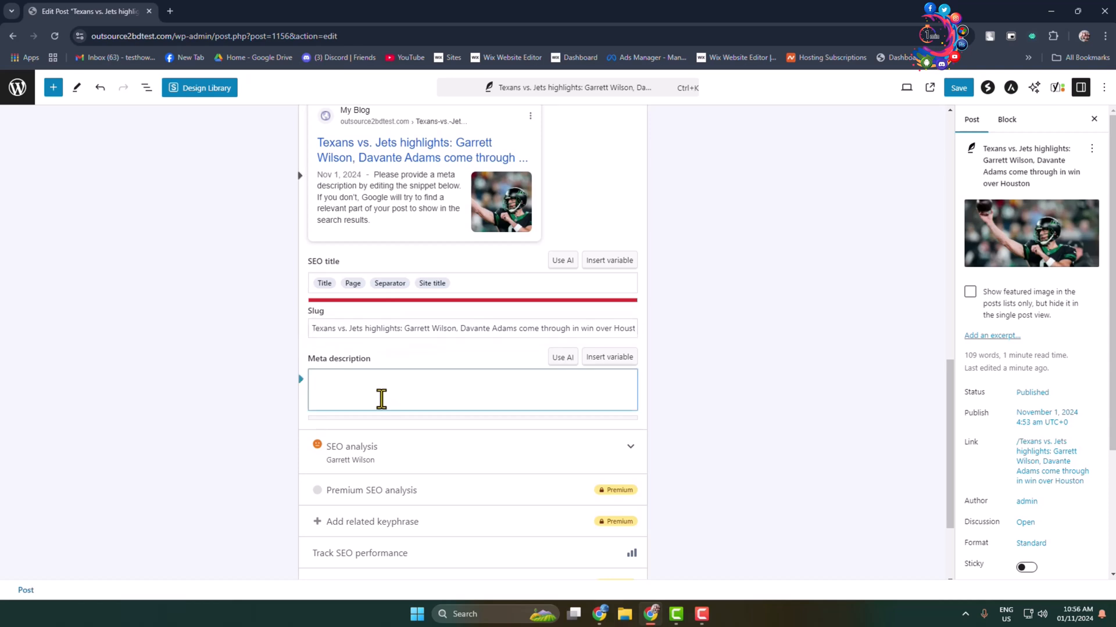
click(392, 388)
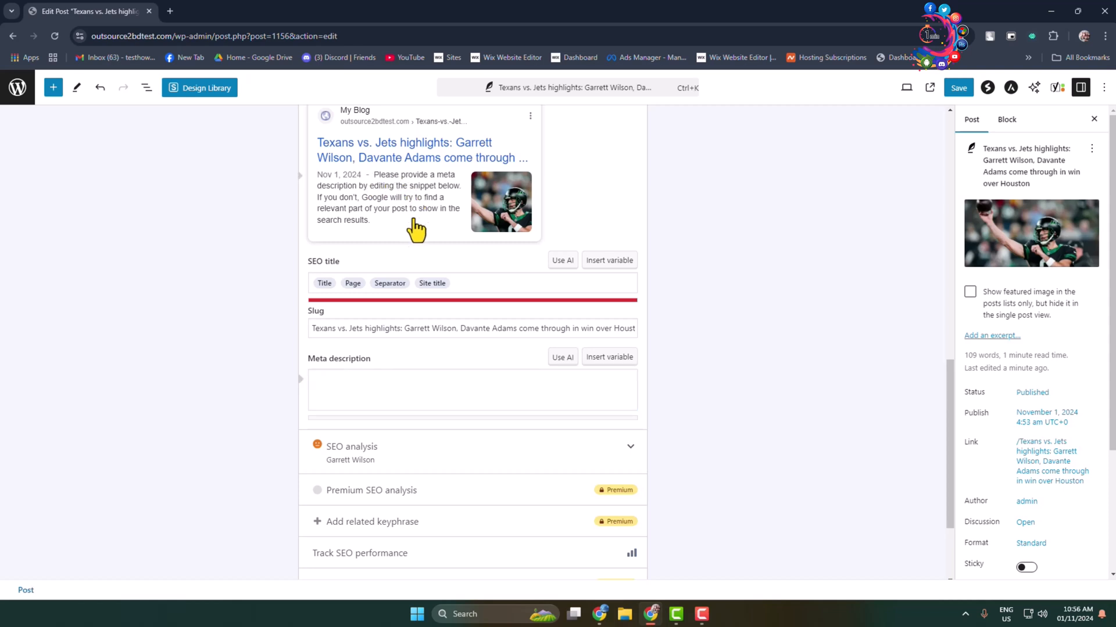
click(472, 390)
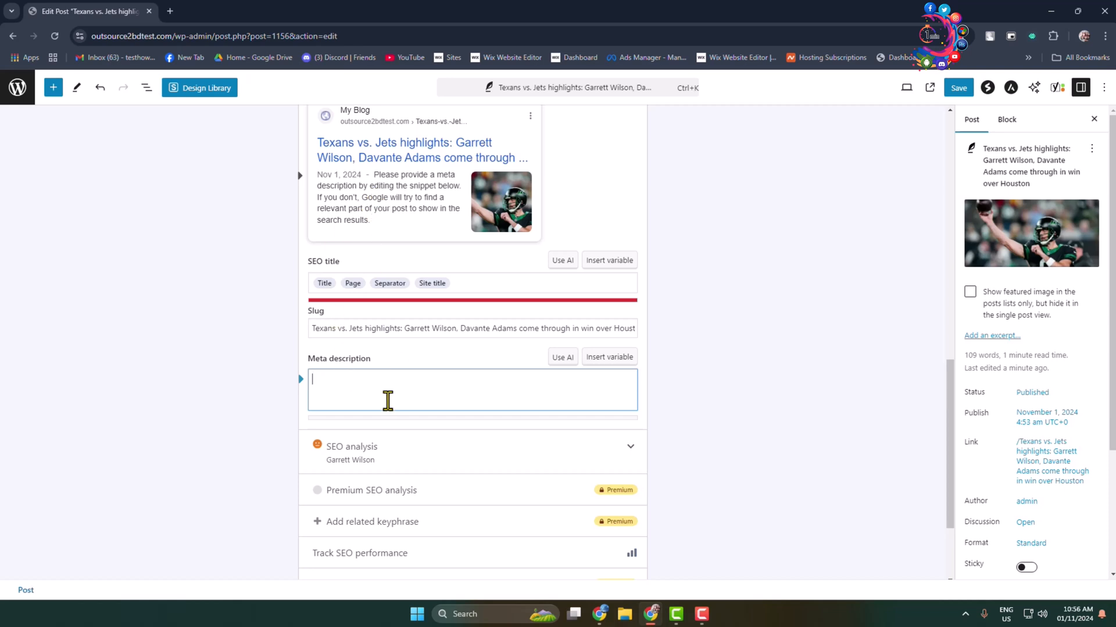
Replace the SEO title variables with the full 'Texans vs. Jets highlights…' headline text
click(471, 282)
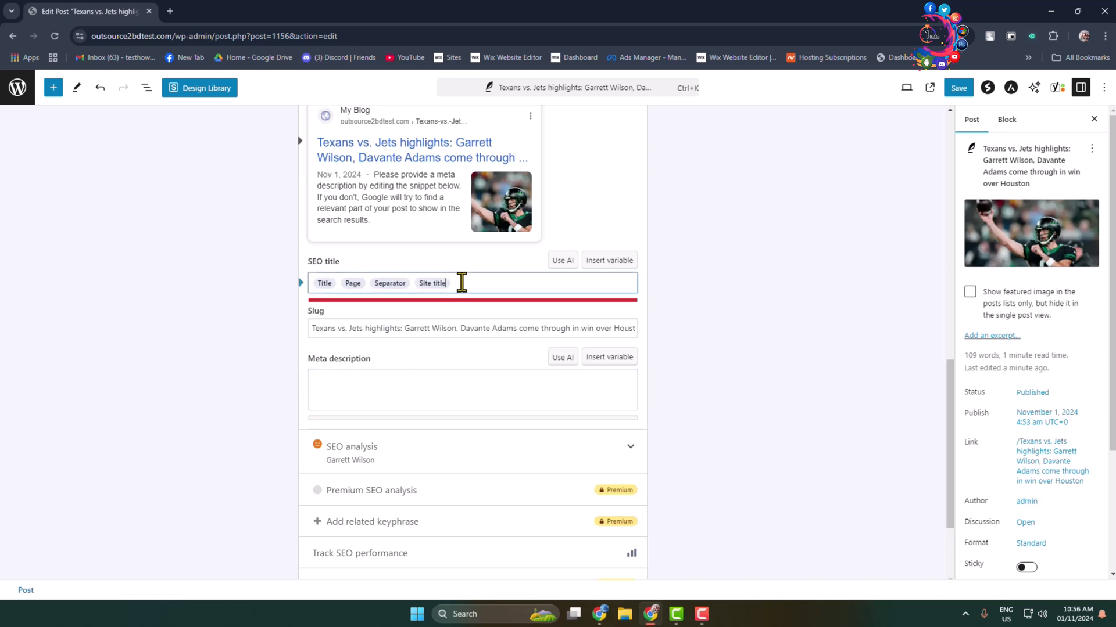
mouse_move(331, 287)
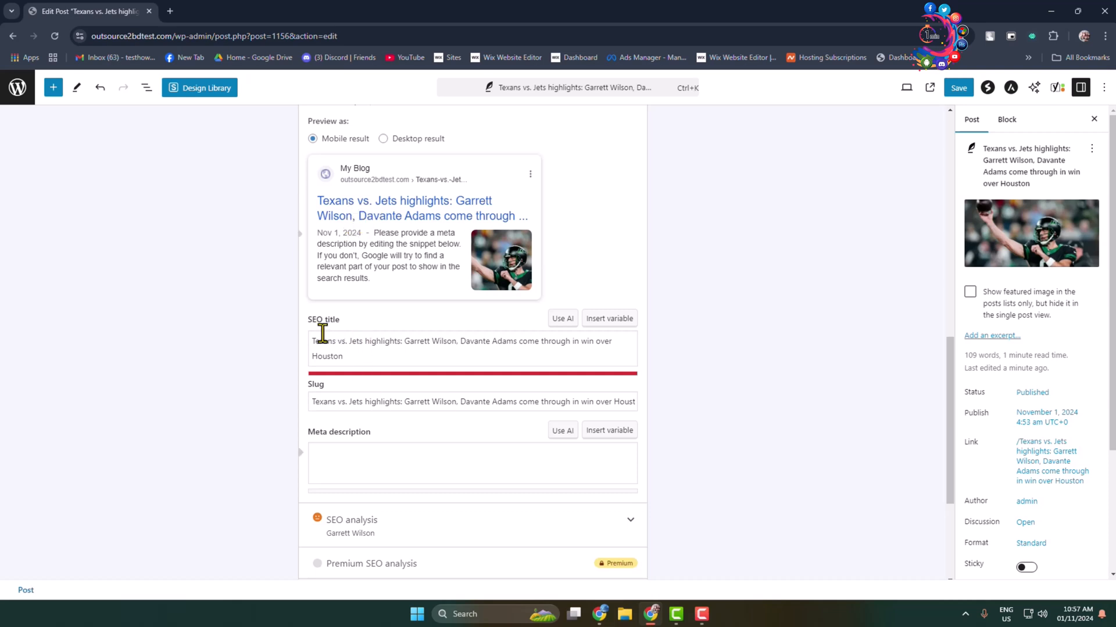
triple_click(461, 341)
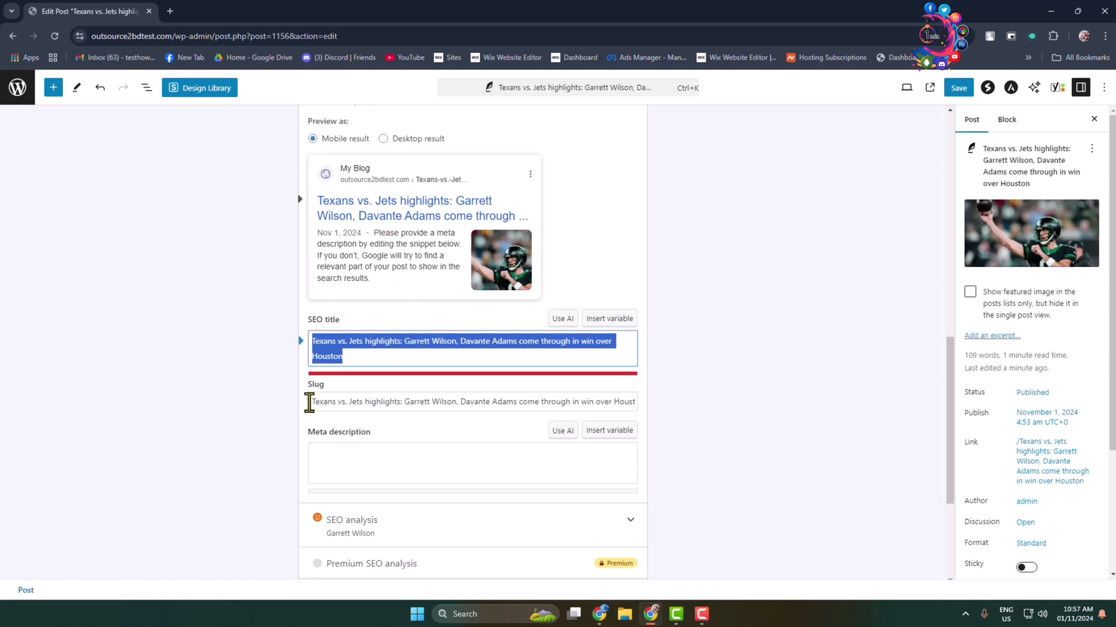
click(472, 401)
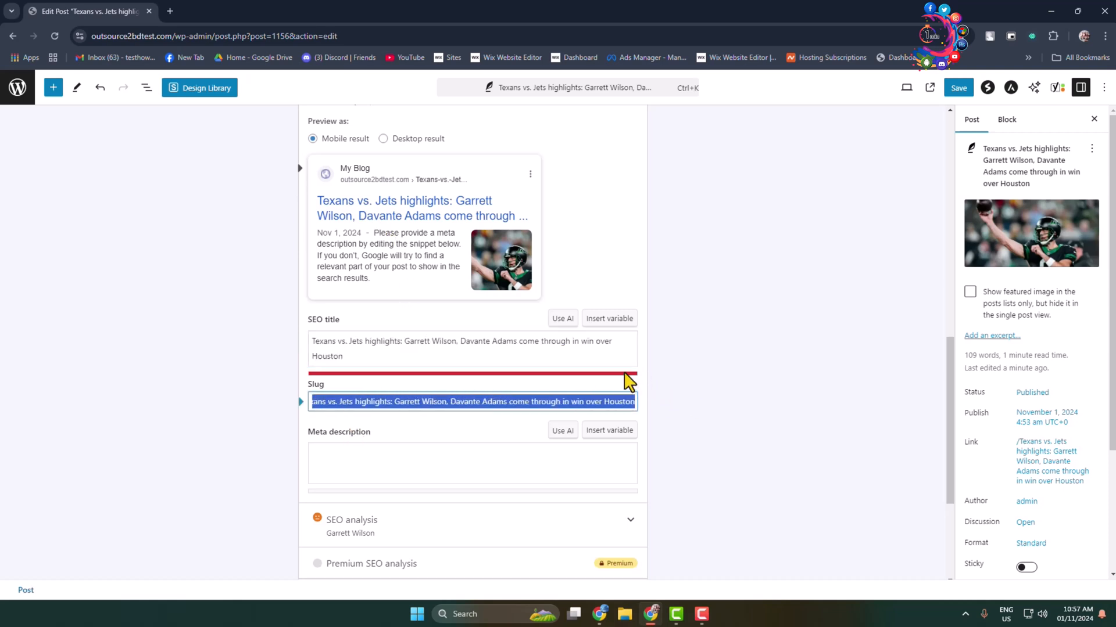
mouse_move(429, 191)
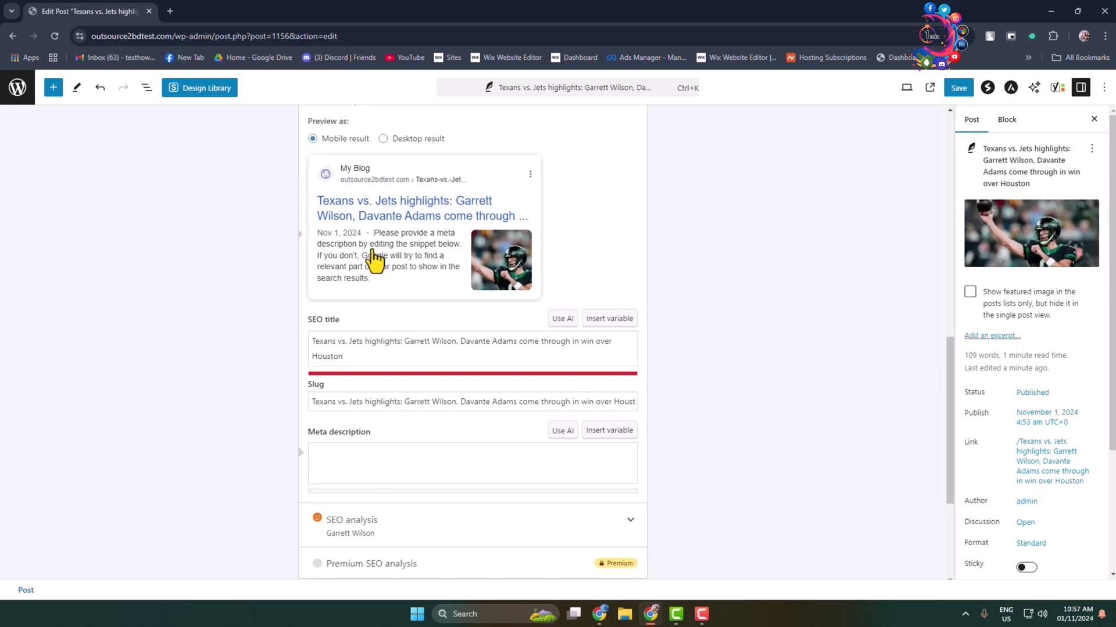
mouse_move(373, 238)
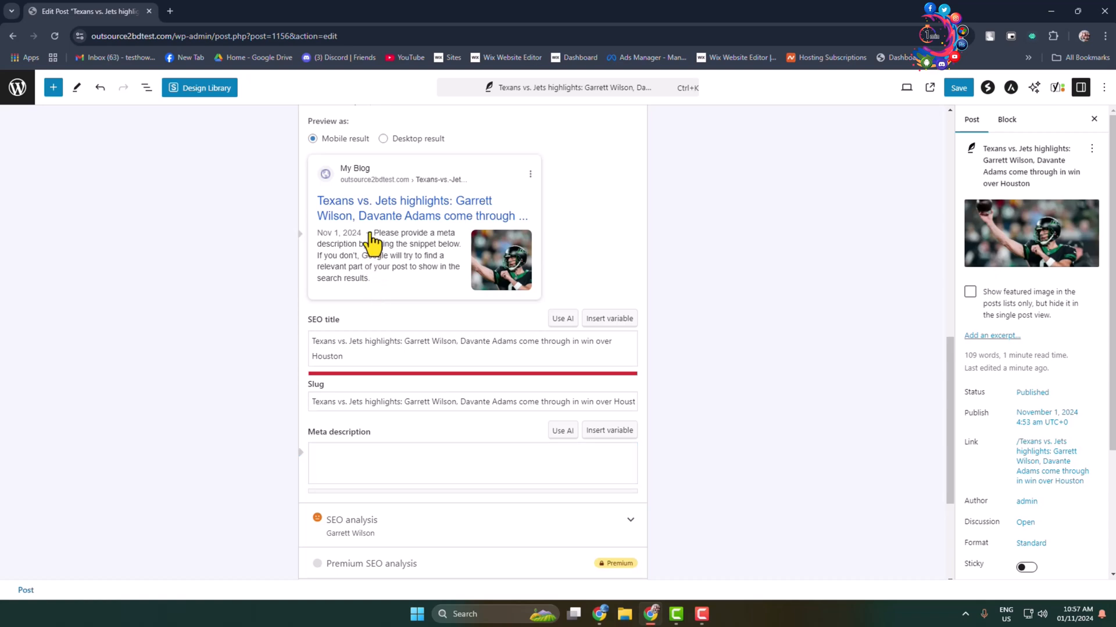
Save the post so the keyphrase, SEO title and slug are stored, confirmed by 'Post updated'
scroll(down, 3)
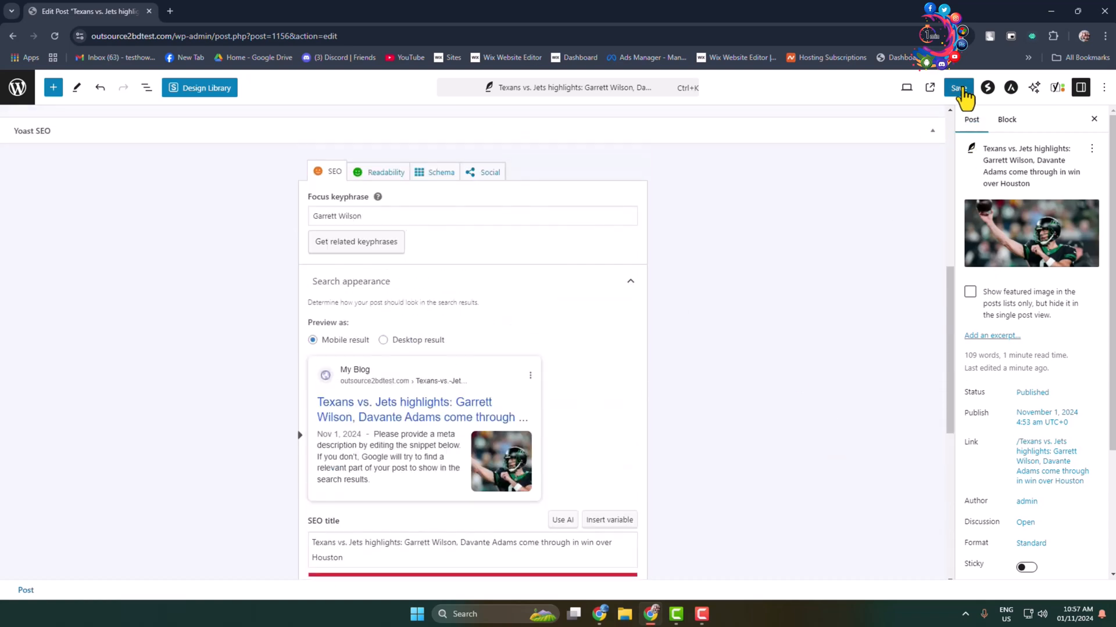
click(957, 87)
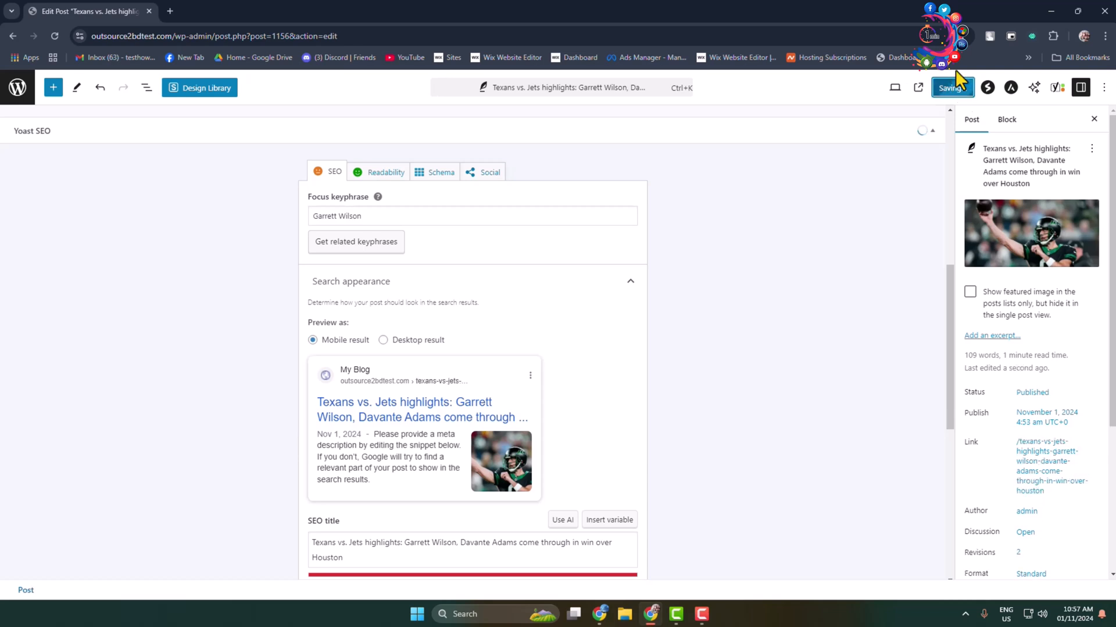
click(953, 88)
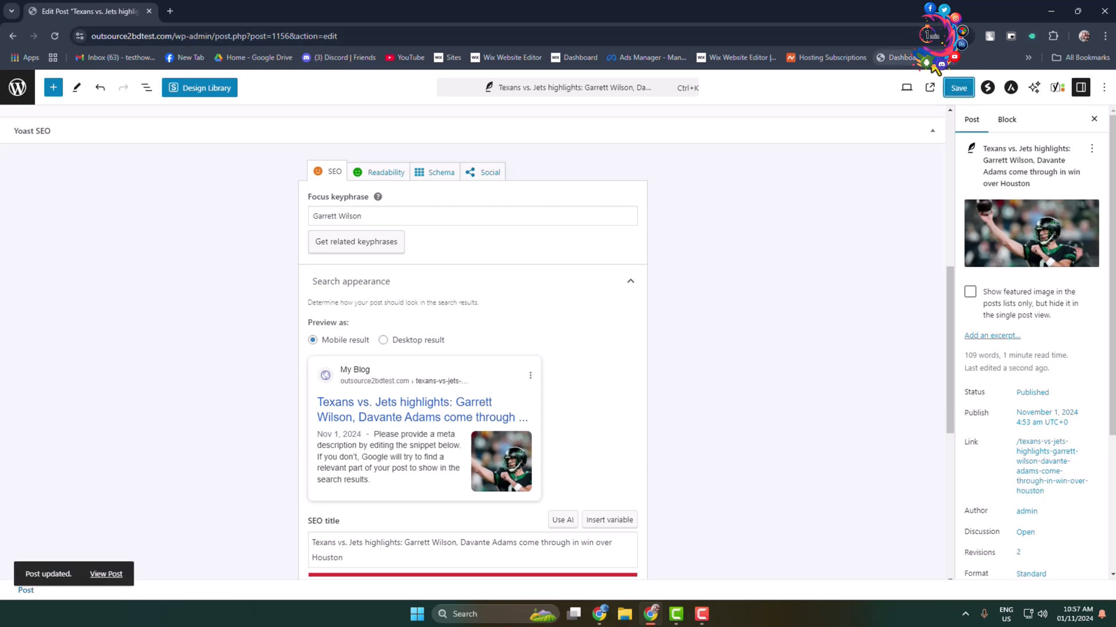